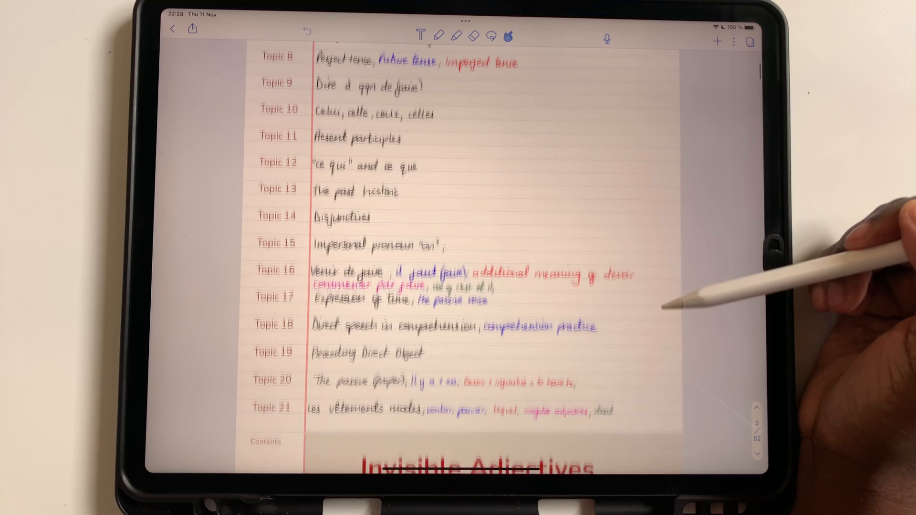
Step: Open Settings to the Auto-Backup options listing Dropbox, Google Drive and OneDrive, with backup off
scroll("down", 3)
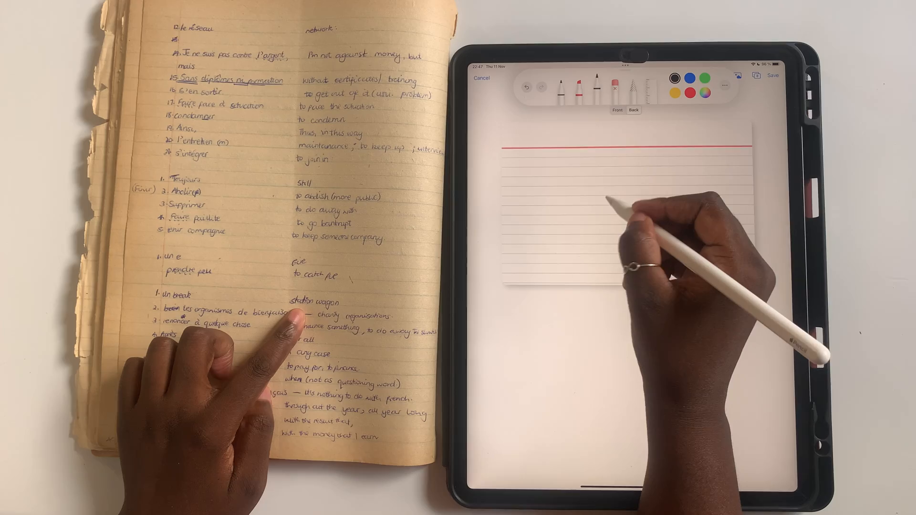
type("station wag")
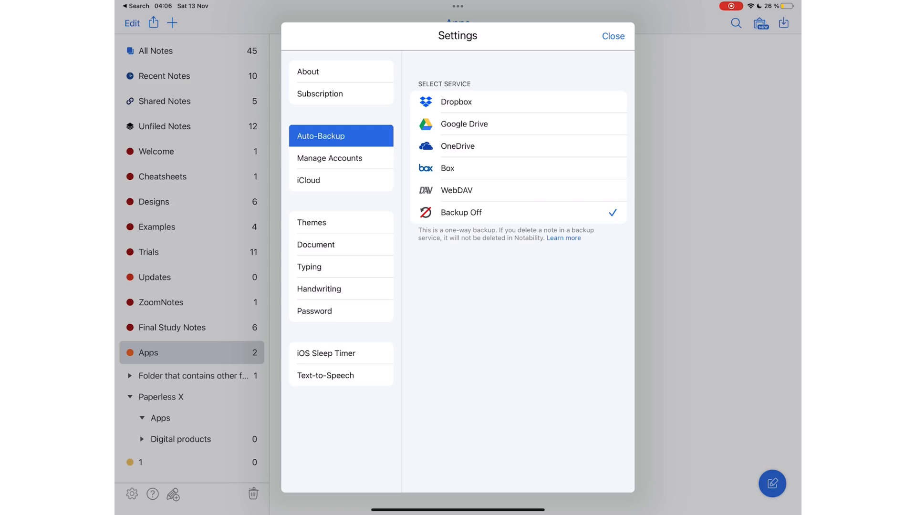
Step: Scroll the French notebook down to page 34, the 'Les vêtements – la mode' handout
left_click(612, 36)
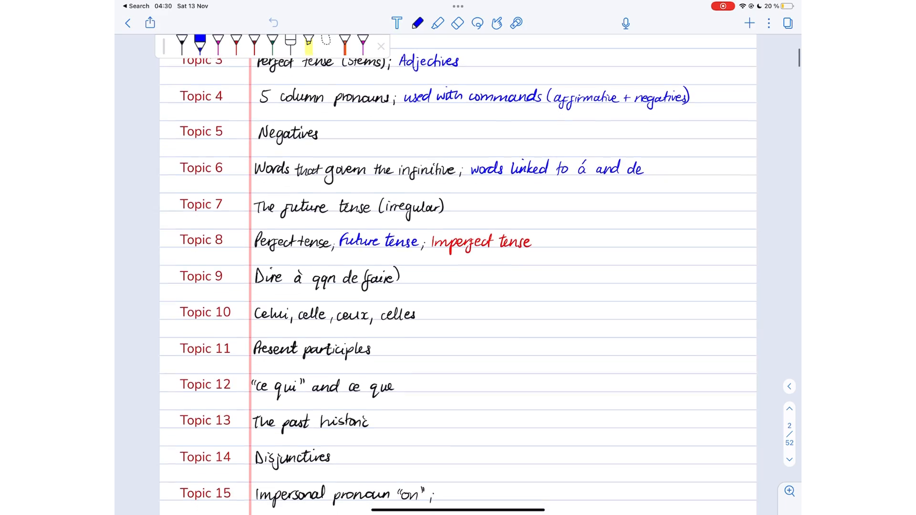
scroll("down", 3)
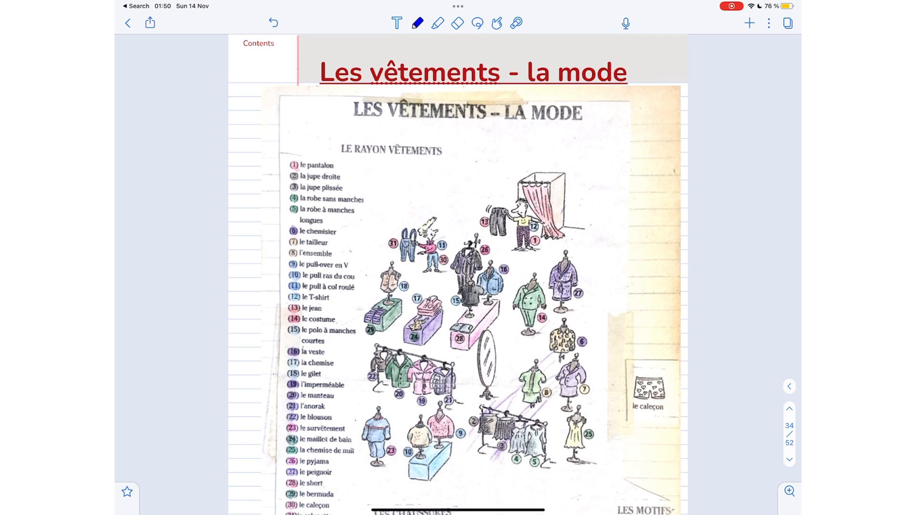
Step: Jump to the bookmarked question handout, then to page 37 on vouloir, pouvoir and dont
scroll("down", 3)
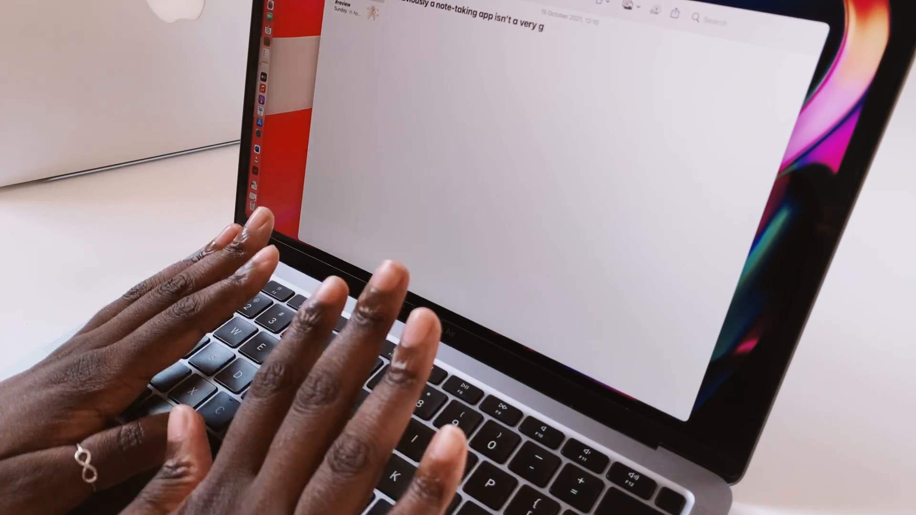
type("ood ex")
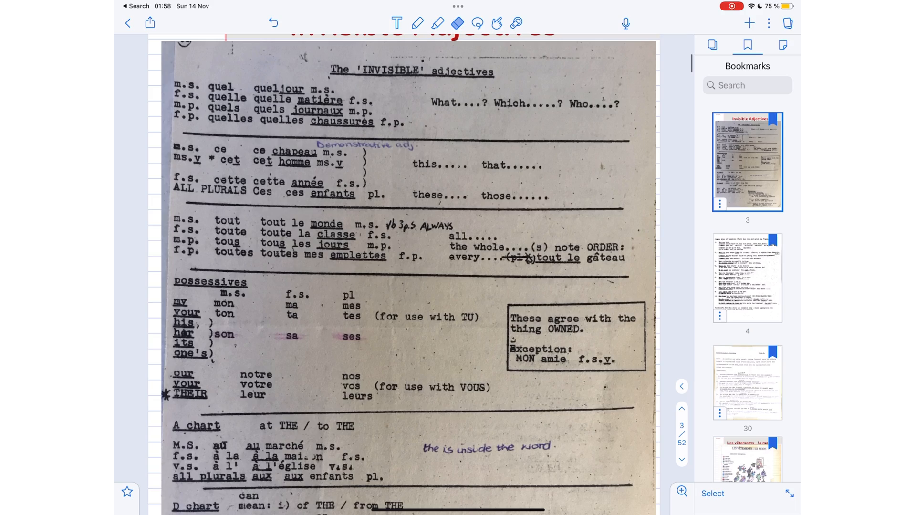
left_click(747, 278)
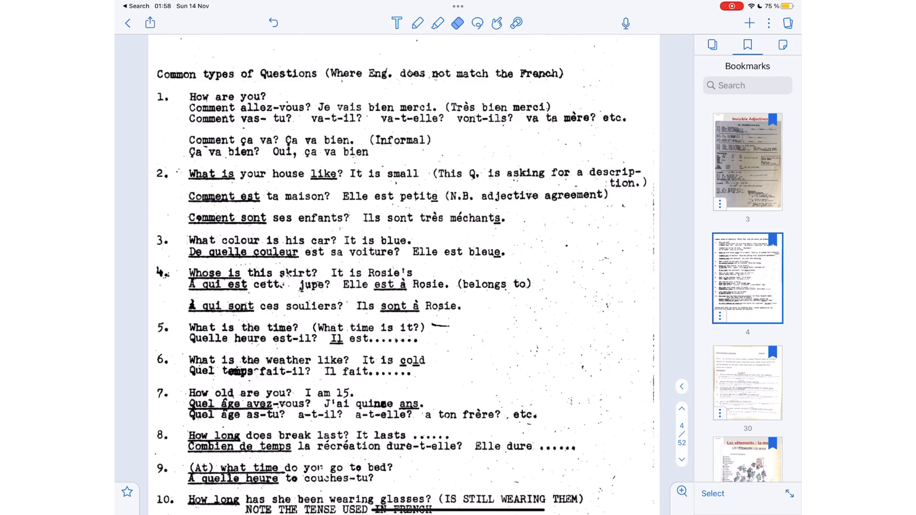
left_click(748, 383)
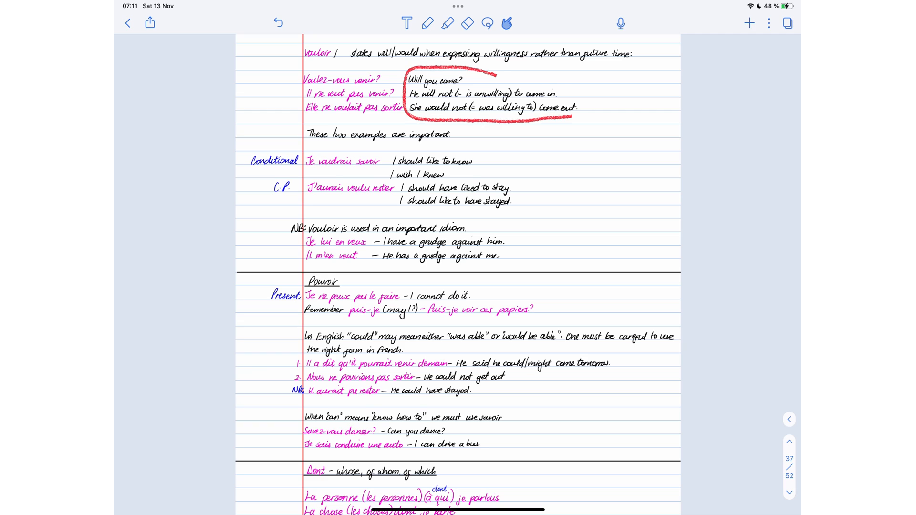
Step: Go back past page 24 and open page 16, 'Dire à qqn de (faire)', from All Pages
left_click_drag(398, 152, 526, 210)
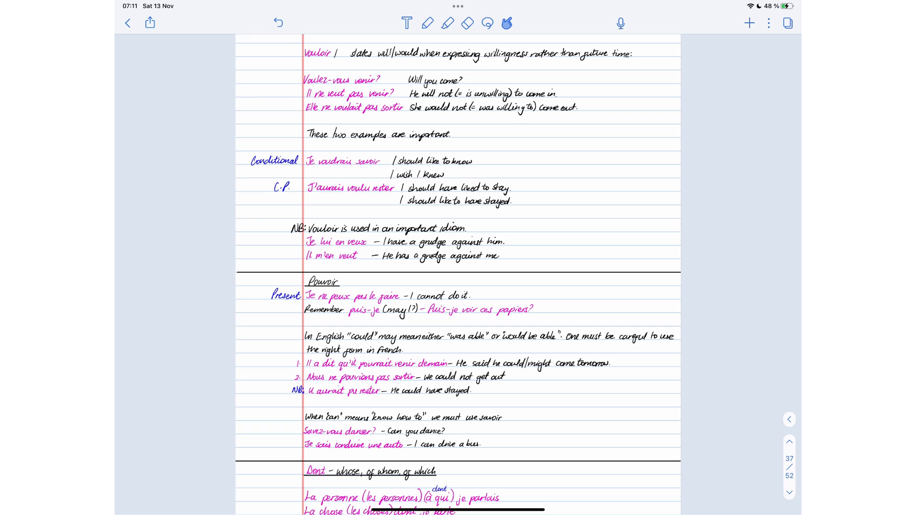
left_click_drag(257, 96, 297, 91)
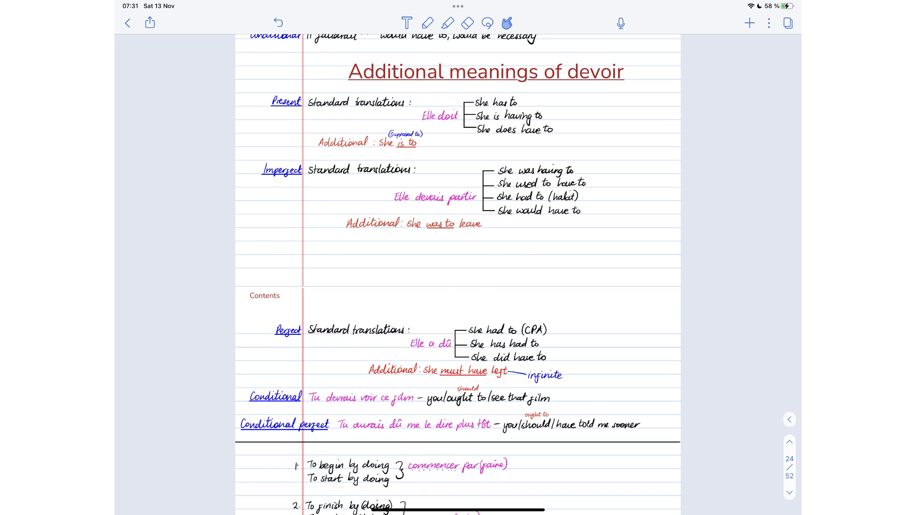
scroll("down", 3)
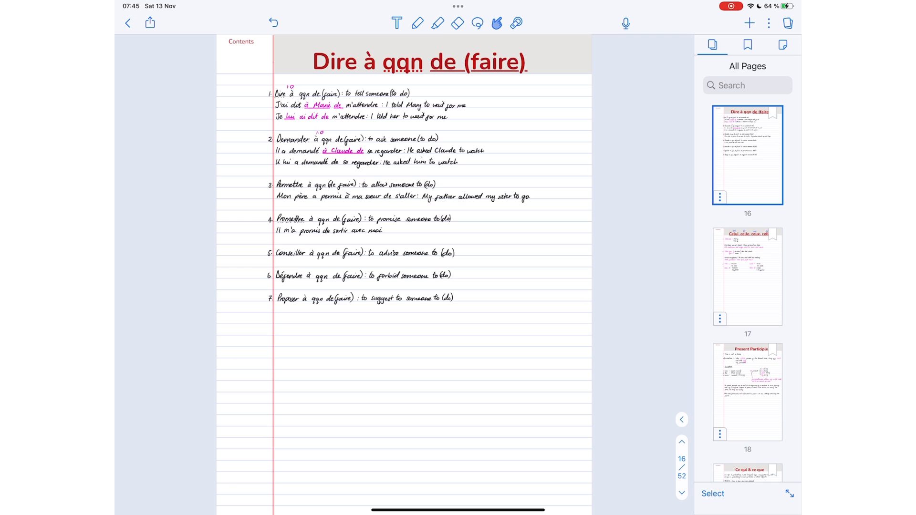
Step: Create a new Kyoku card and begin handwriting 'en tou…' on its front
left_click(747, 391)
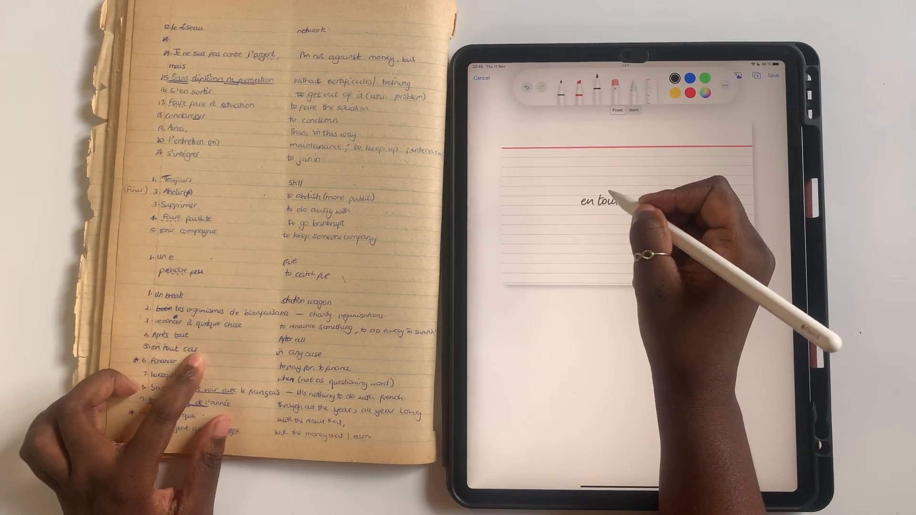
Step: Write 'in any case' on the card, save it, and open the 'Words governing the infinitive' deck
type("in any case")
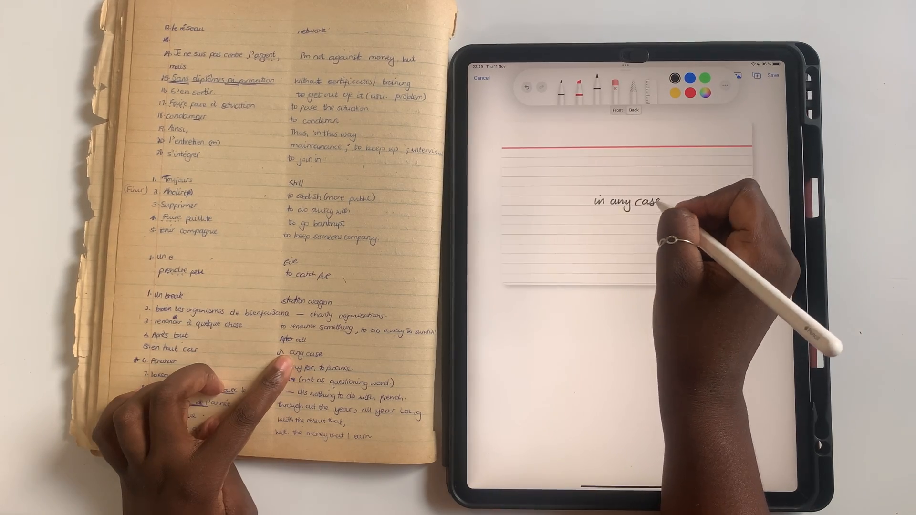
type("lorsqu'elle")
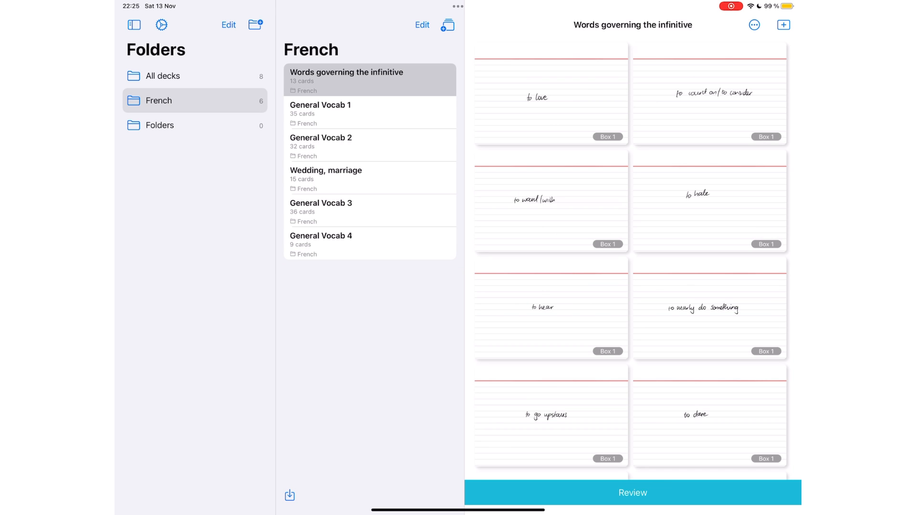
Step: Study Box 1's 13 cards and flip one, then browse the 36-card General Vocab 3 deck
left_click(632, 492)
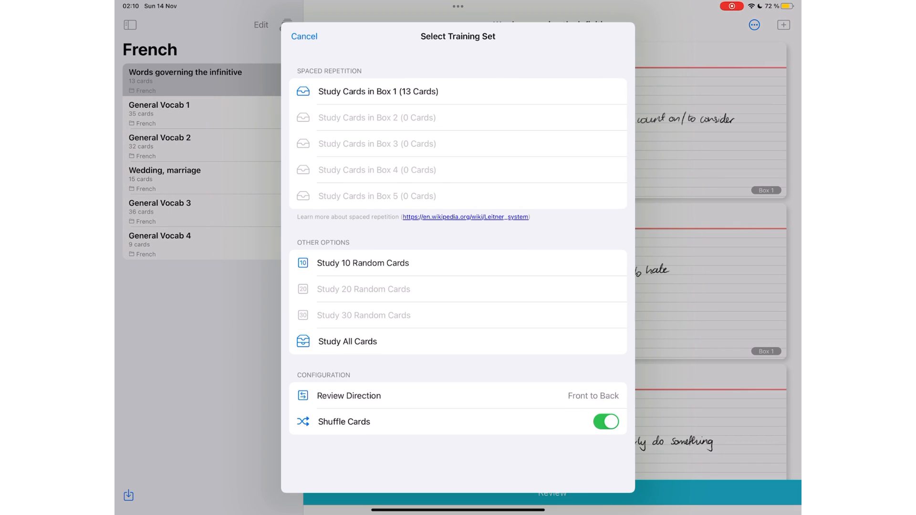
left_click(378, 91)
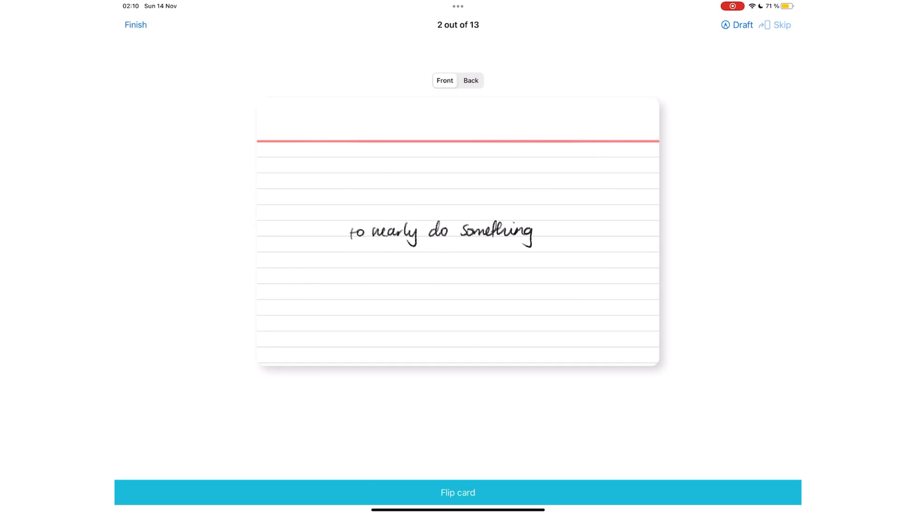
left_click(136, 24)
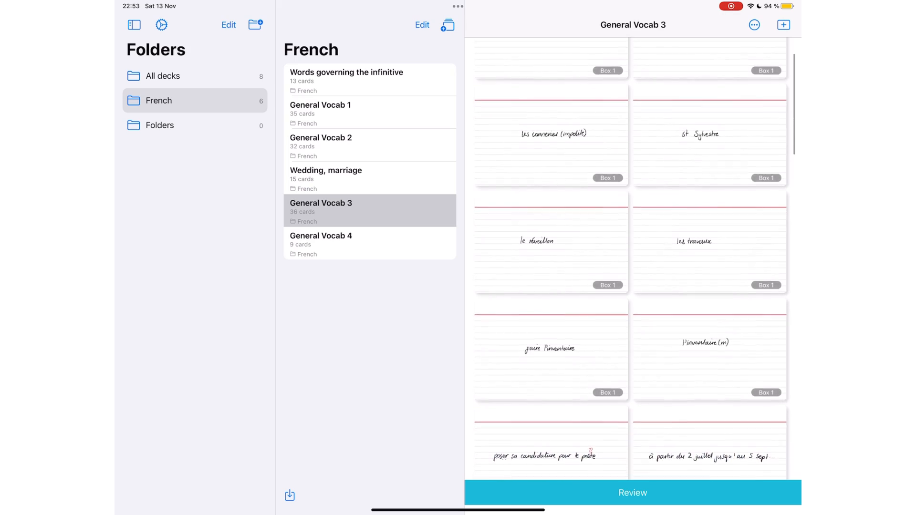
scroll("down", 3)
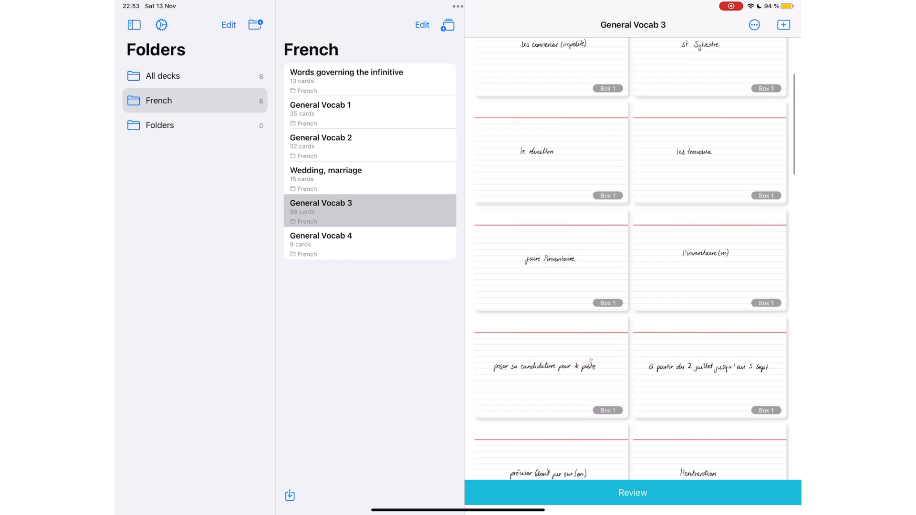
scroll("down", 3)
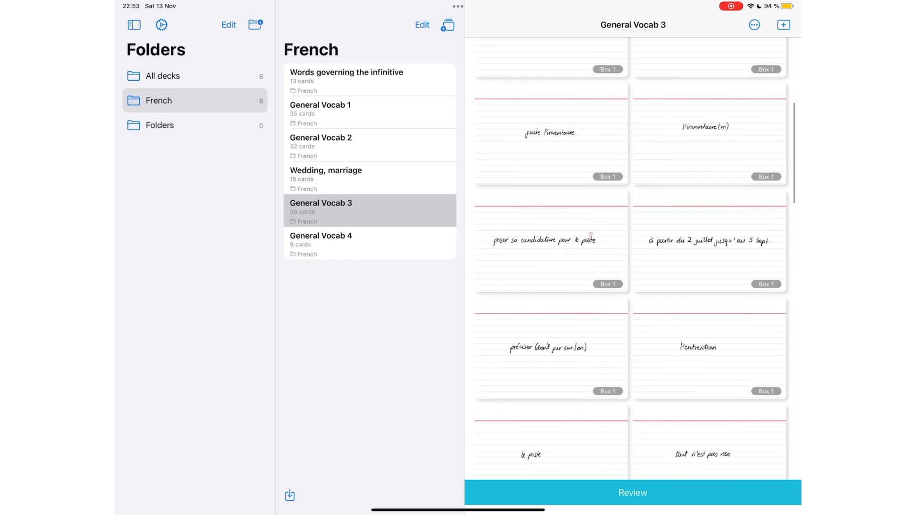